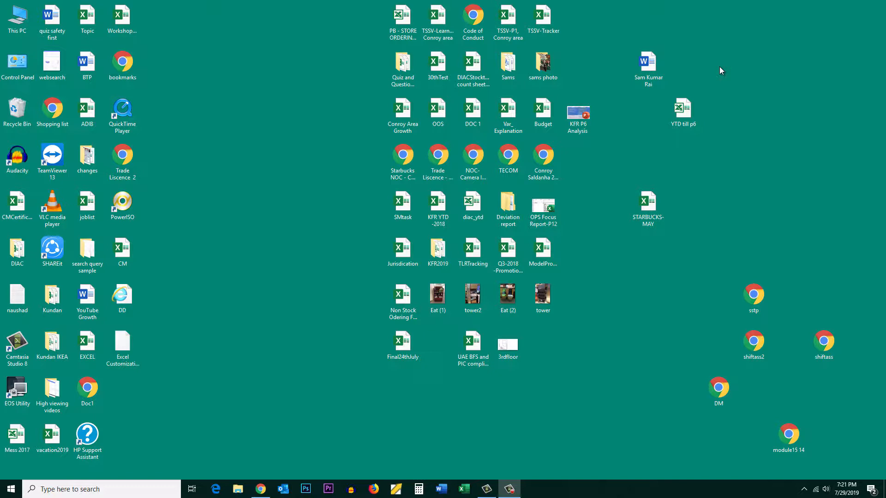
pyautogui.moveTo(595, 496)
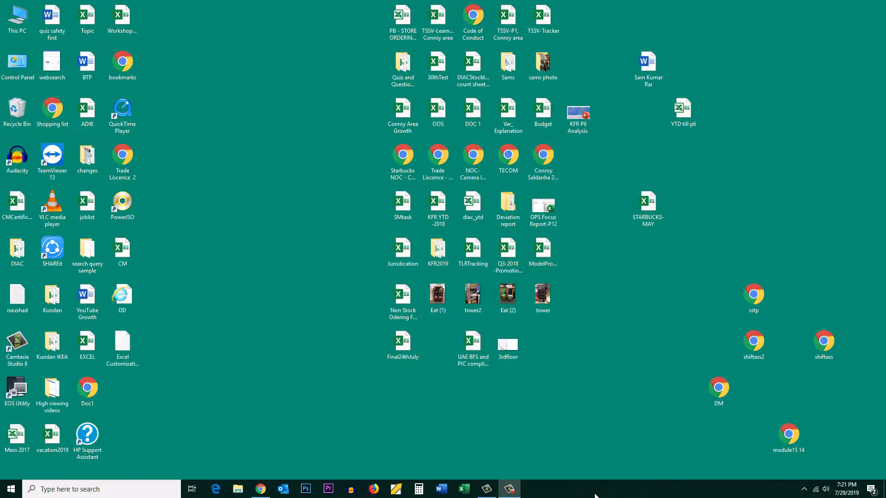
# Open the taskbar's context menu from an empty spot on the taskbar.
pyautogui.rightClick(594, 489)
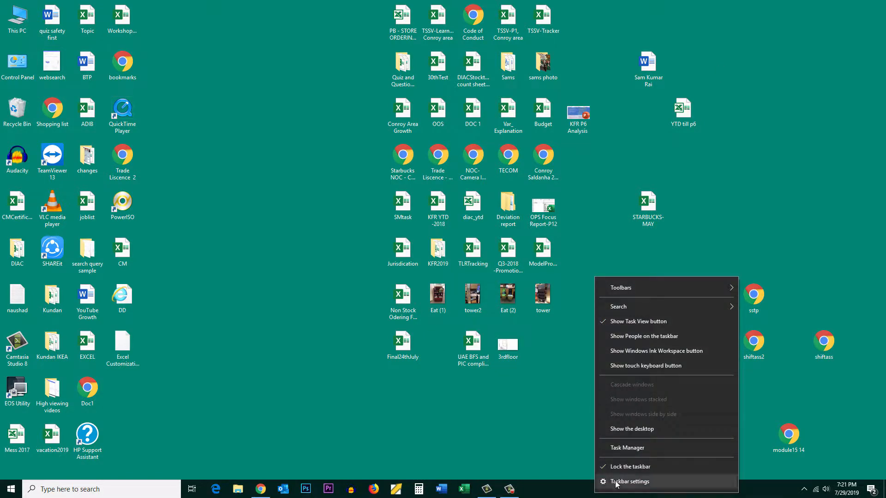
pyautogui.click(629, 481)
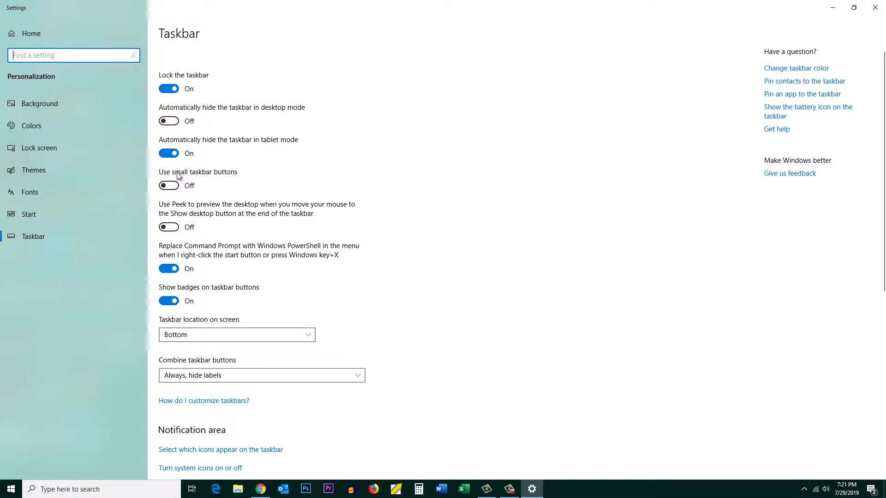
pyautogui.moveTo(231, 177)
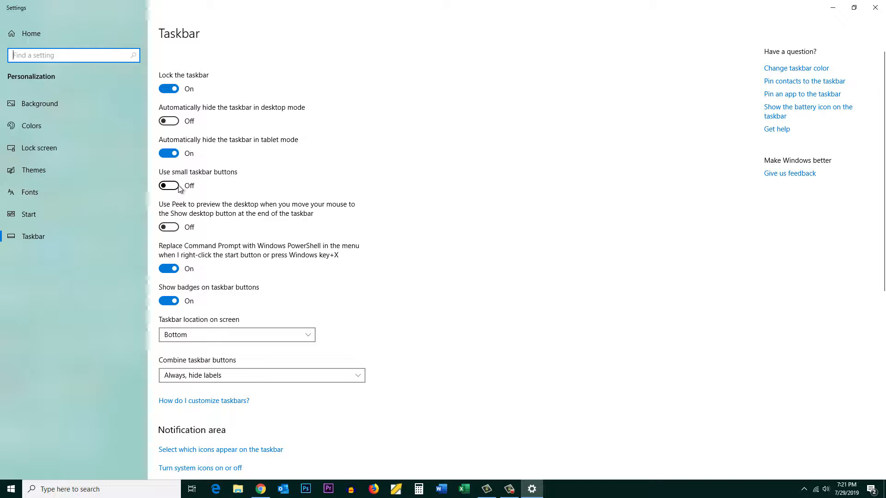
pyautogui.click(168, 185)
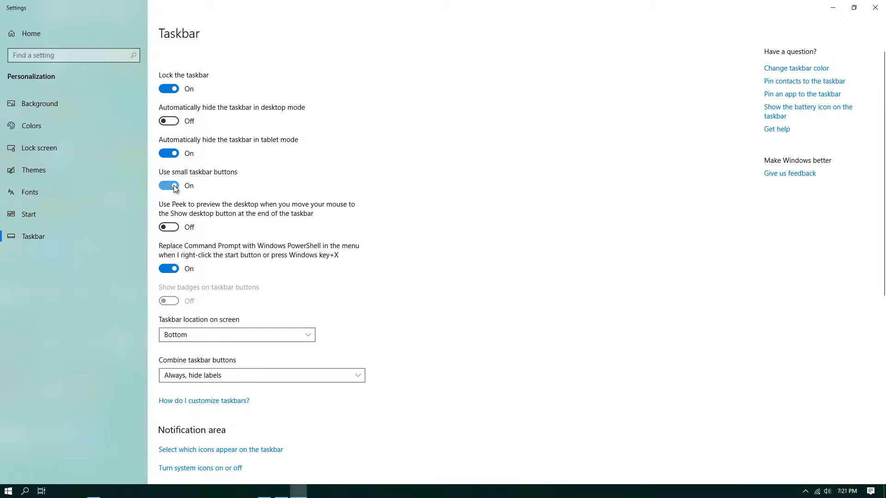
pyautogui.click(168, 186)
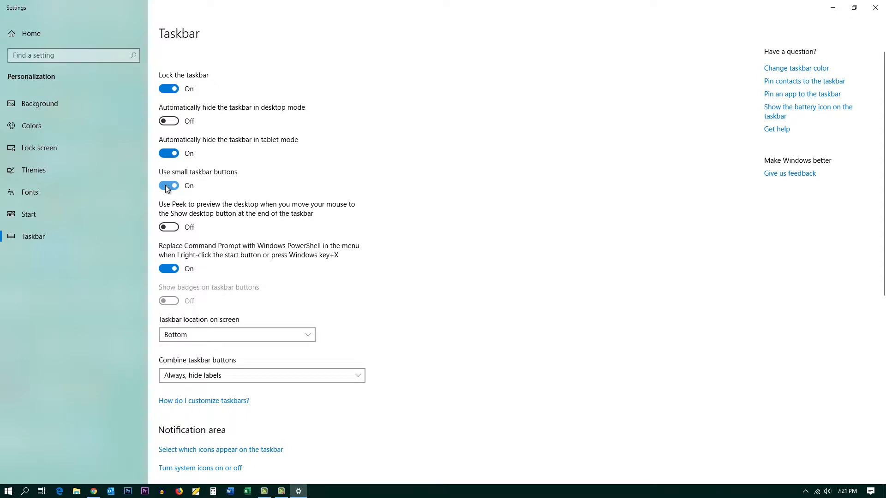
pyautogui.click(169, 185)
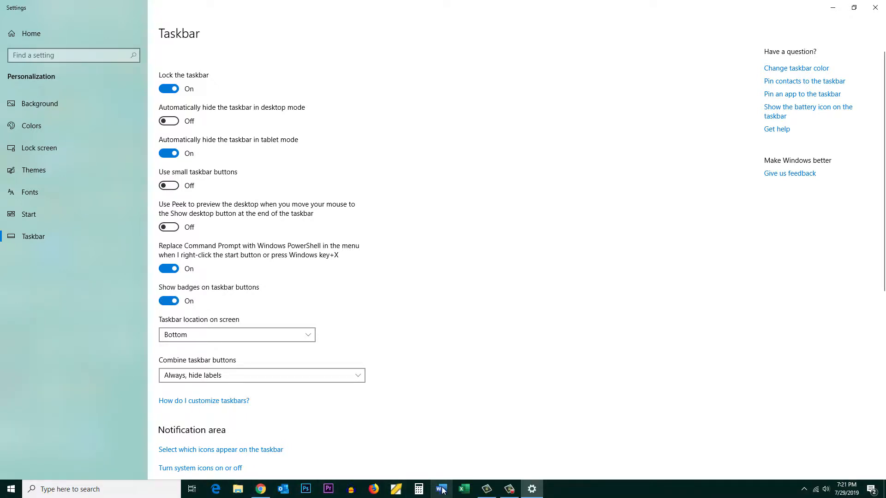
pyautogui.moveTo(823, 45)
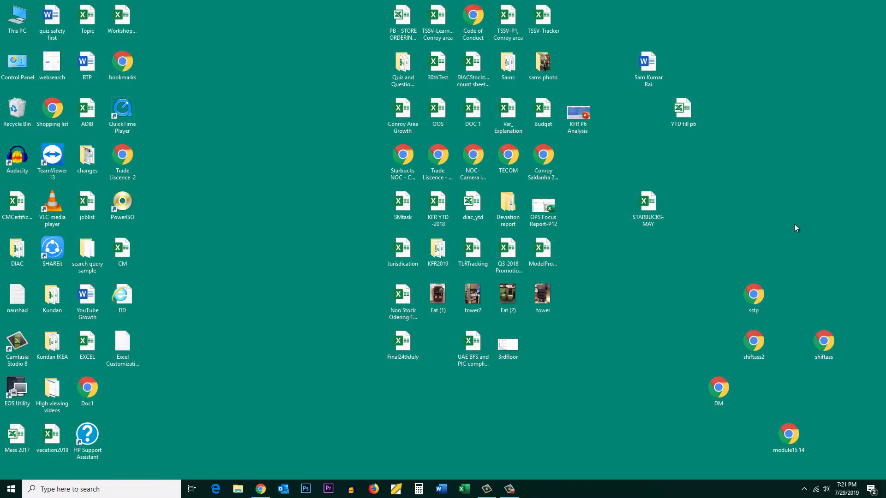
pyautogui.moveTo(366, 176)
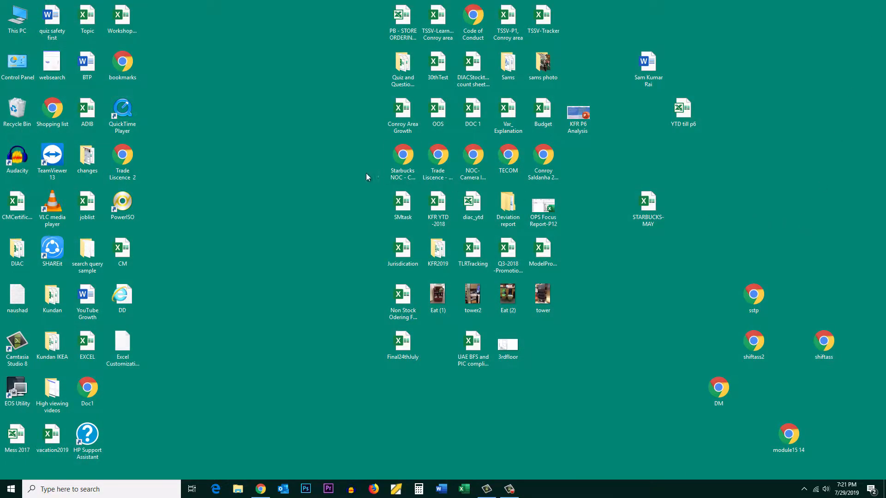
pyautogui.moveTo(249, 84)
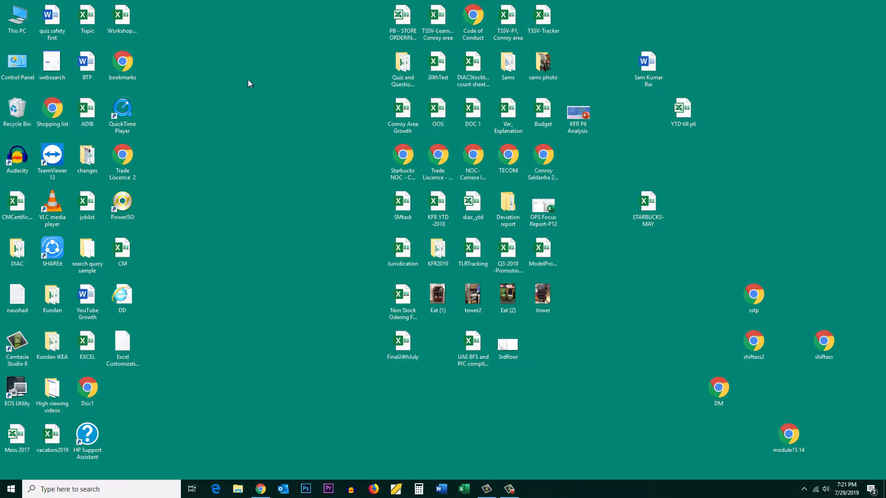
# Open the Display settings page from the desktop's context menu.
pyautogui.rightClick(248, 83)
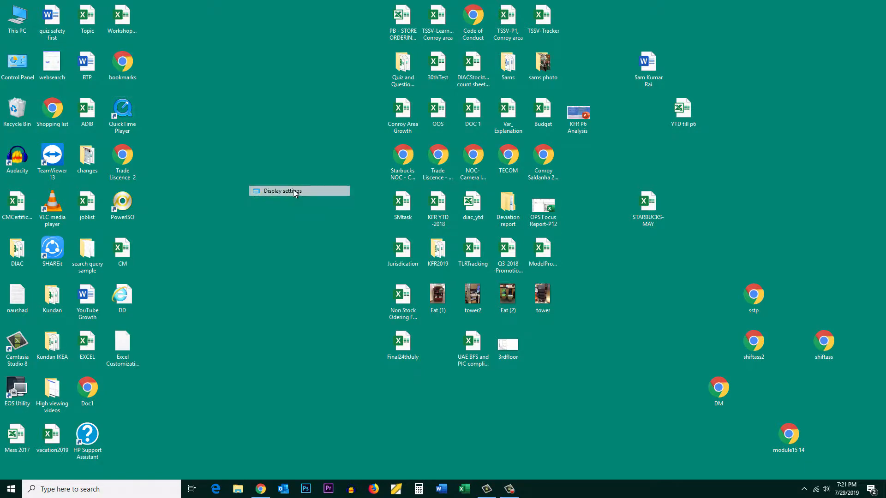
pyautogui.click(282, 191)
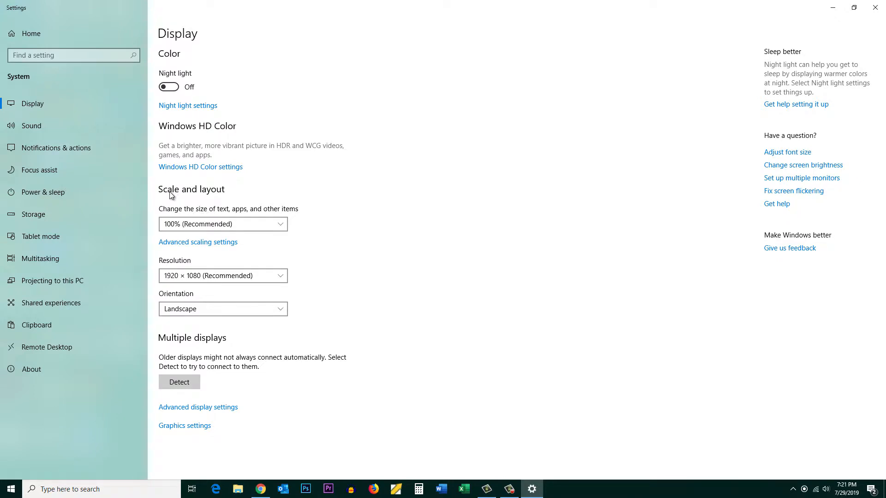
pyautogui.moveTo(203, 237)
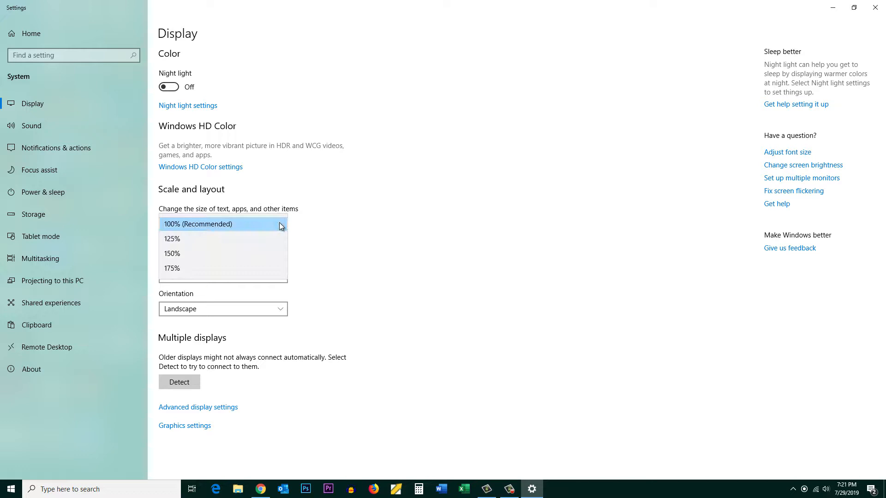
pyautogui.moveTo(176, 244)
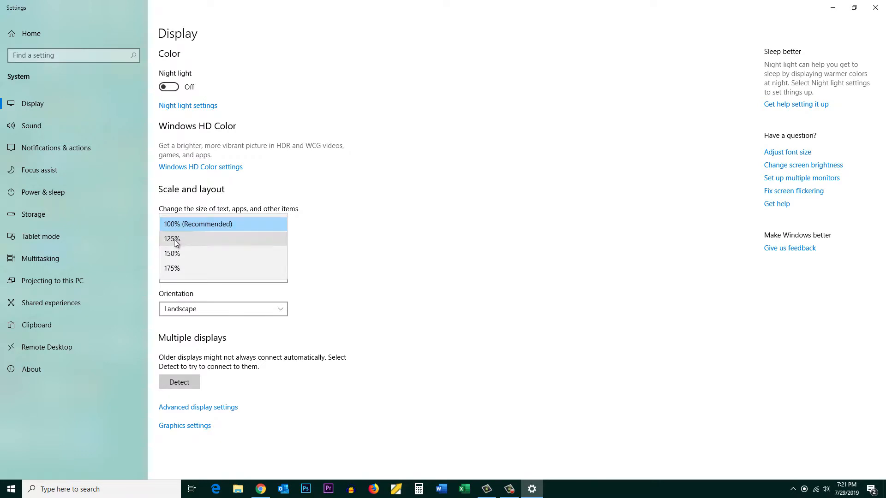
# Set display scaling to 125% and minimize Settings to view the desktop.
pyautogui.click(172, 238)
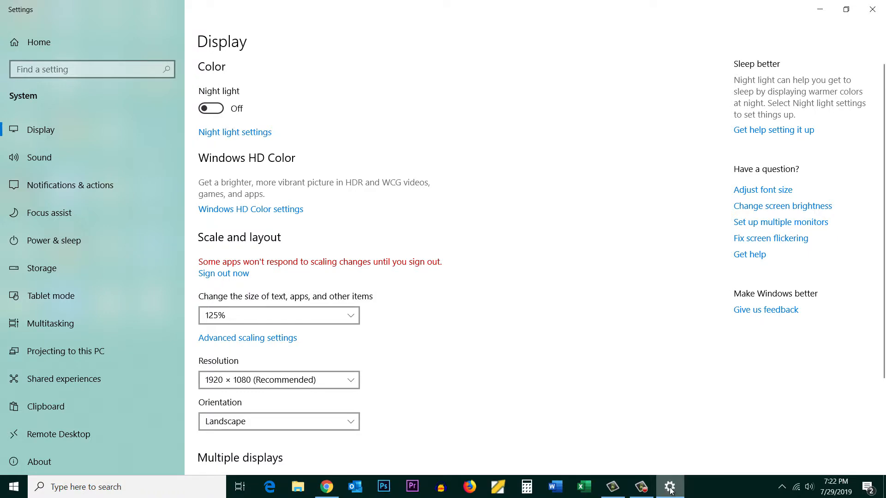
pyautogui.moveTo(819, 9)
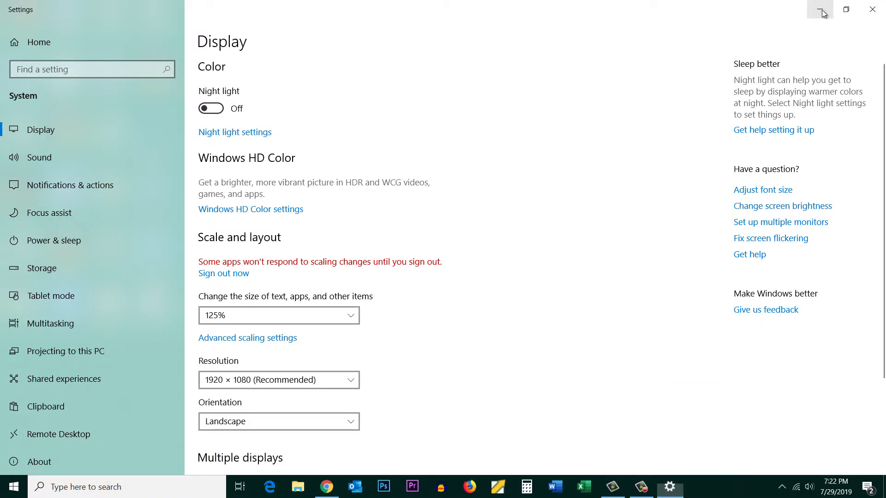
pyautogui.click(821, 10)
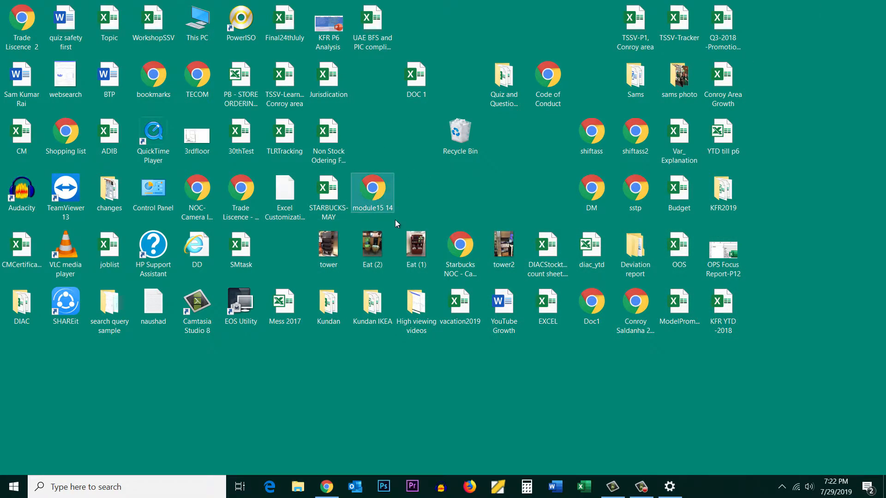
pyautogui.moveTo(737, 490)
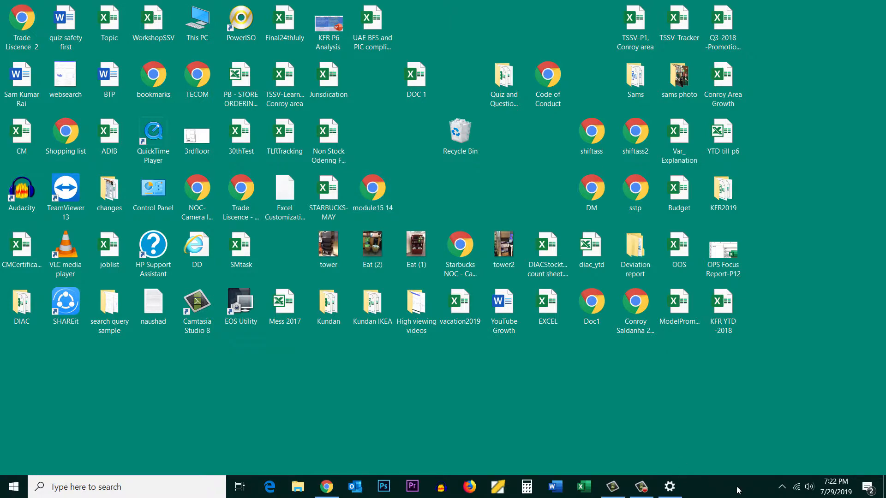
# Restore Settings, pick 150% for text, apps and other items, and check the desktop.
pyautogui.click(669, 486)
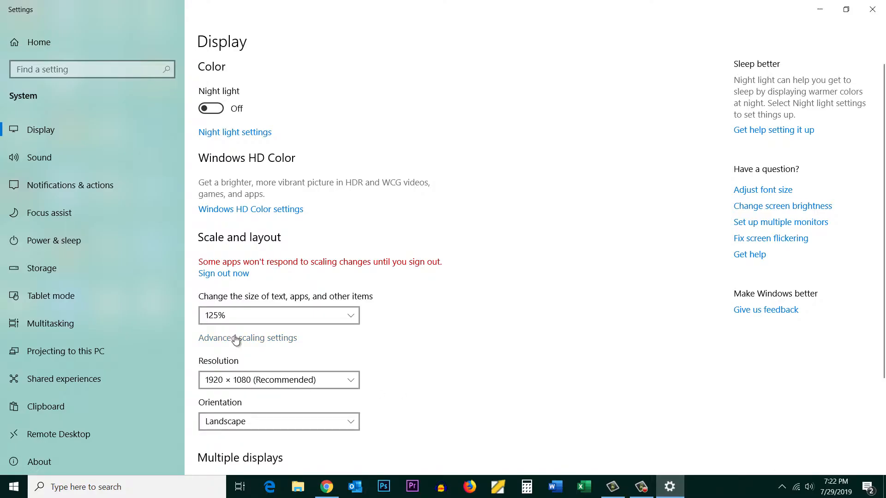
pyautogui.click(278, 315)
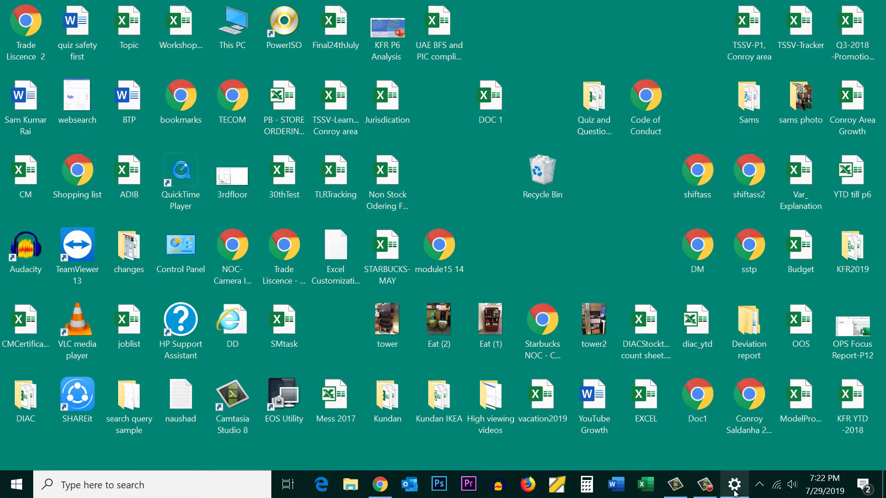
pyautogui.click(734, 485)
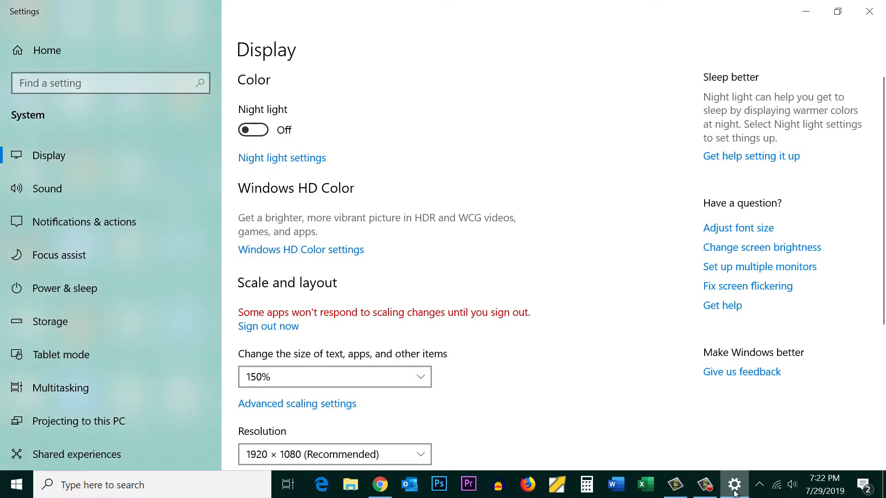